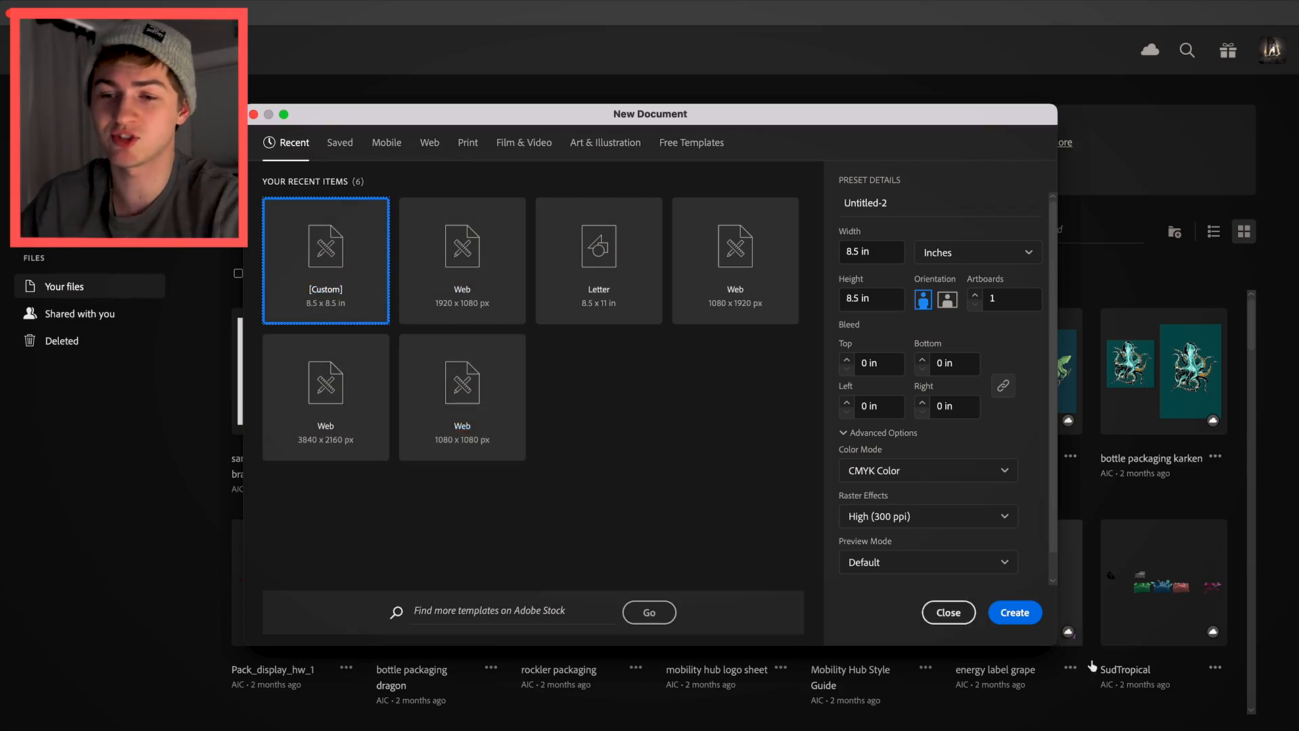
- Create the square 8.5 × 8.5 inch CMYK document from the Custom preset
{"action": "left_click", "coordinate": [1014, 612]}
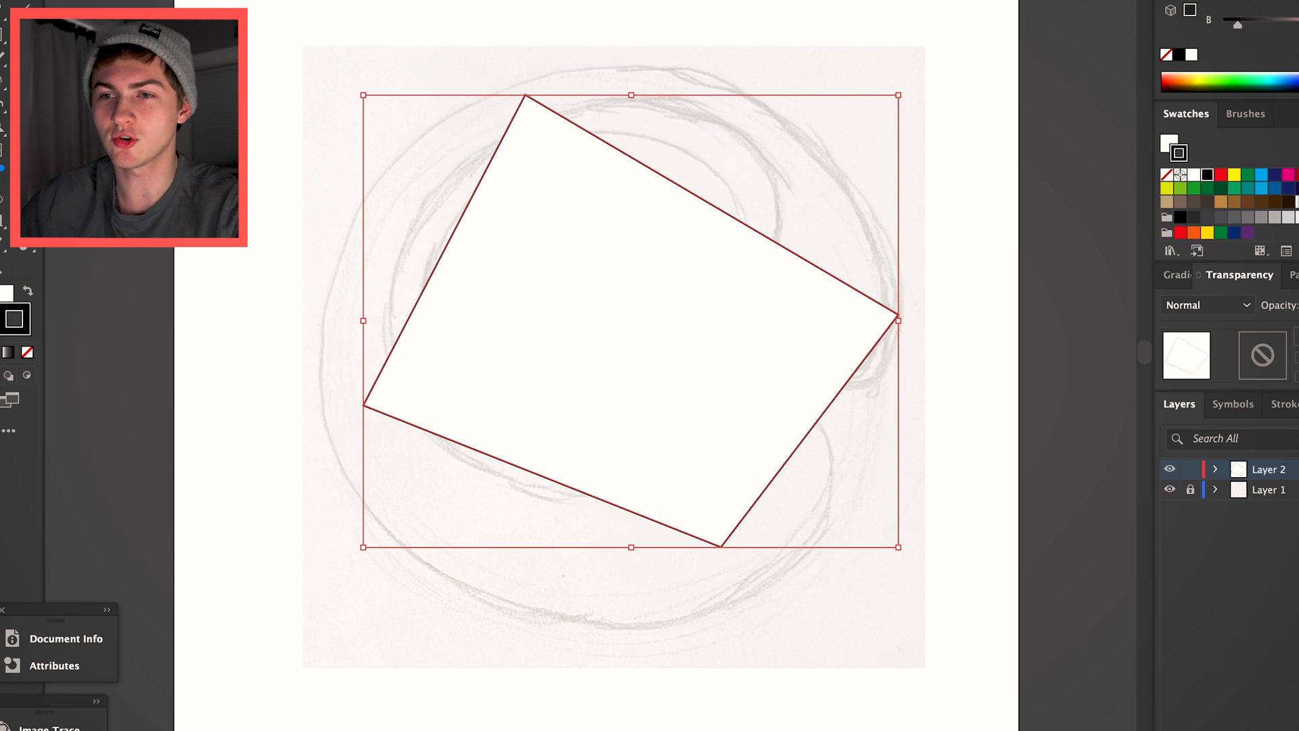
- Place the pencil sketch on locked Layer 1 and add Layer 2 above it
{"action": "left_click", "coordinate": [1167, 63]}
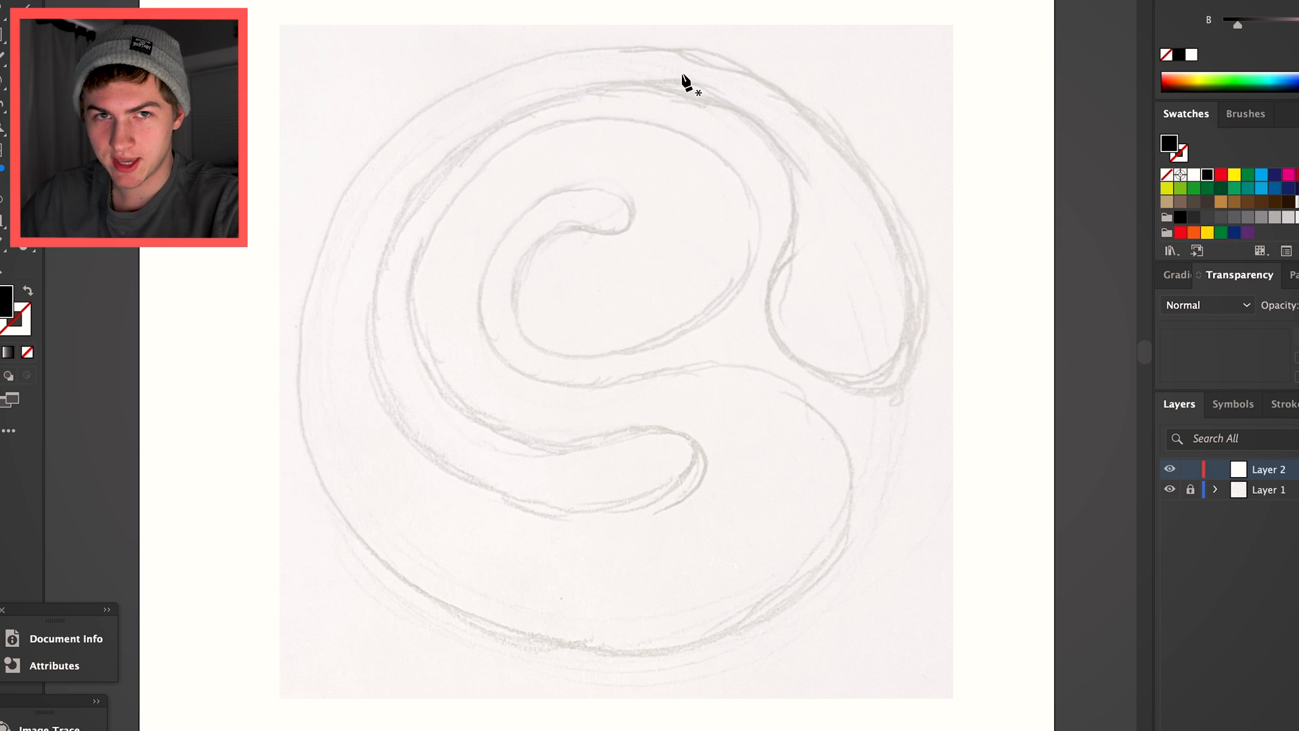
{"action": "mouse_move", "coordinate": [546, 37]}
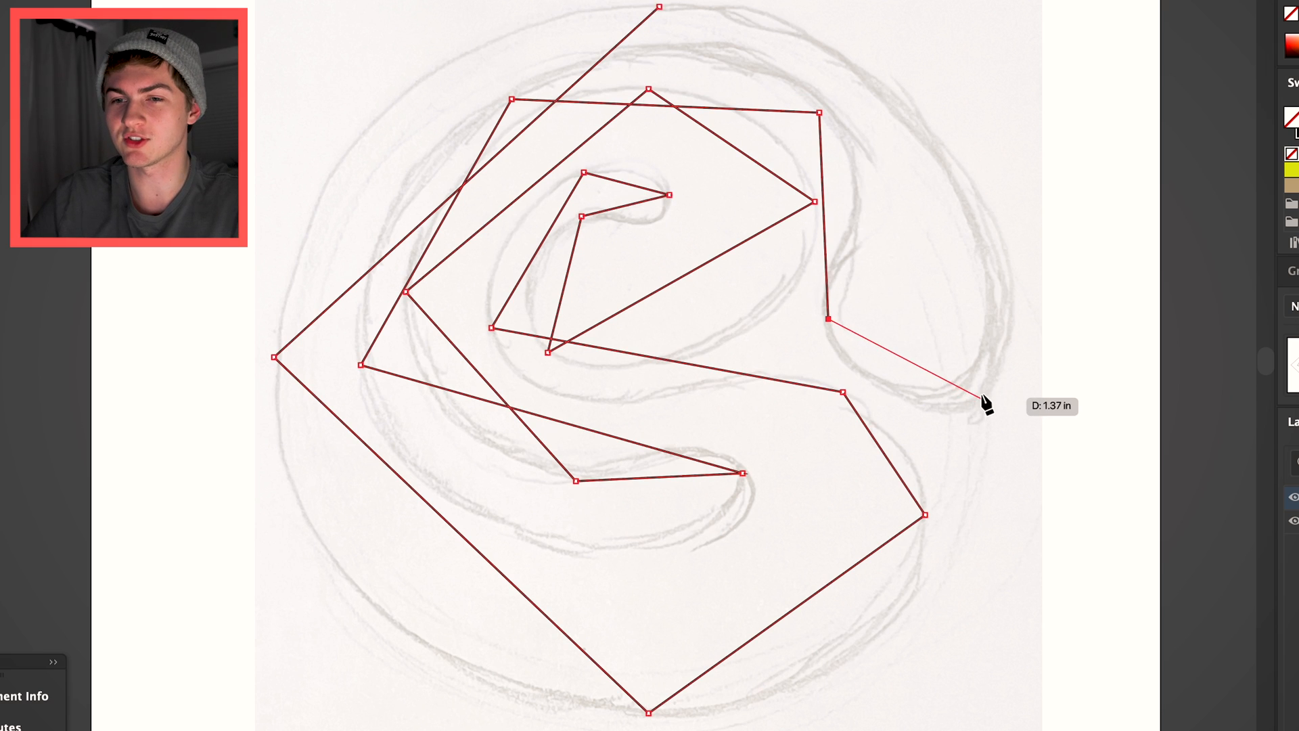
- Place the last Pen point on the first anchor to close the angular swirl outline
{"action": "left_click", "coordinate": [973, 383]}
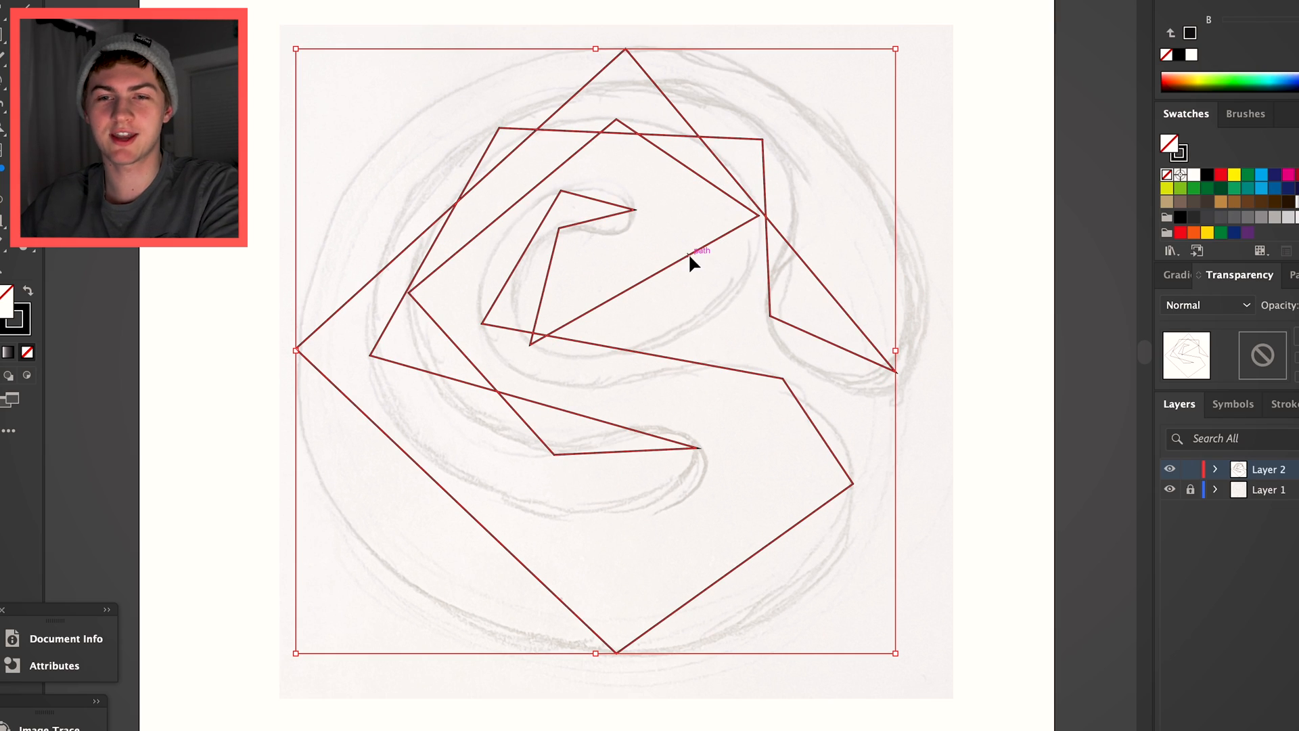
{"action": "mouse_move", "coordinate": [852, 219]}
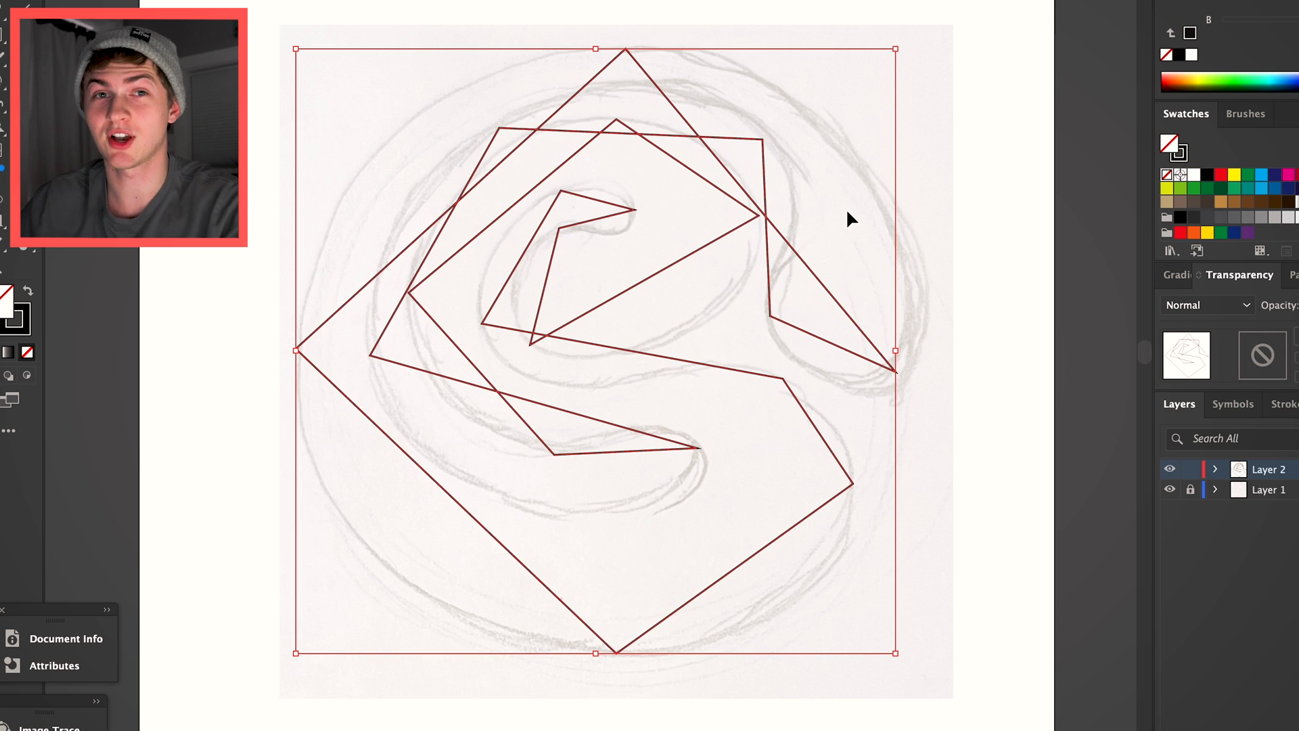
- Convert the outline's top corner anchor into a smooth curve with the Anchor Point tool
{"action": "key", "text": "shift+c"}
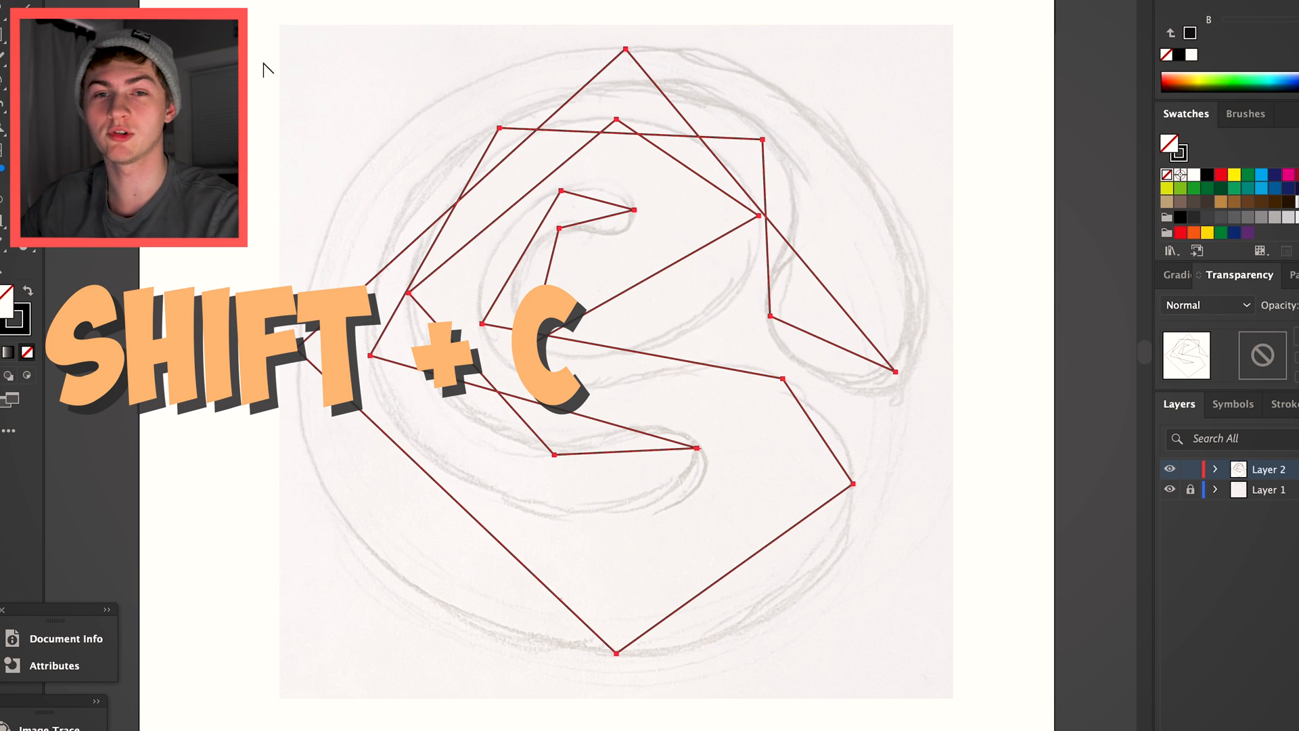
{"action": "key", "text": "shift+c"}
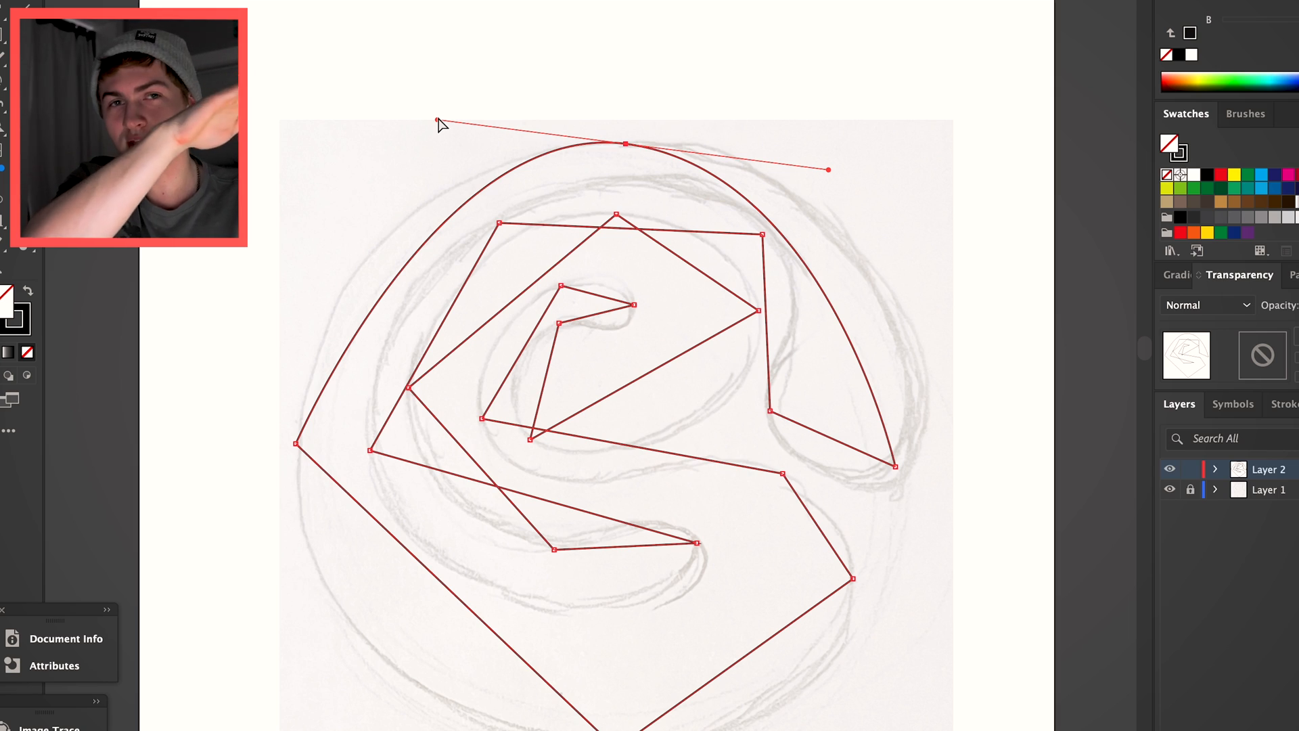
{"action": "left_click", "coordinate": [676, 163]}
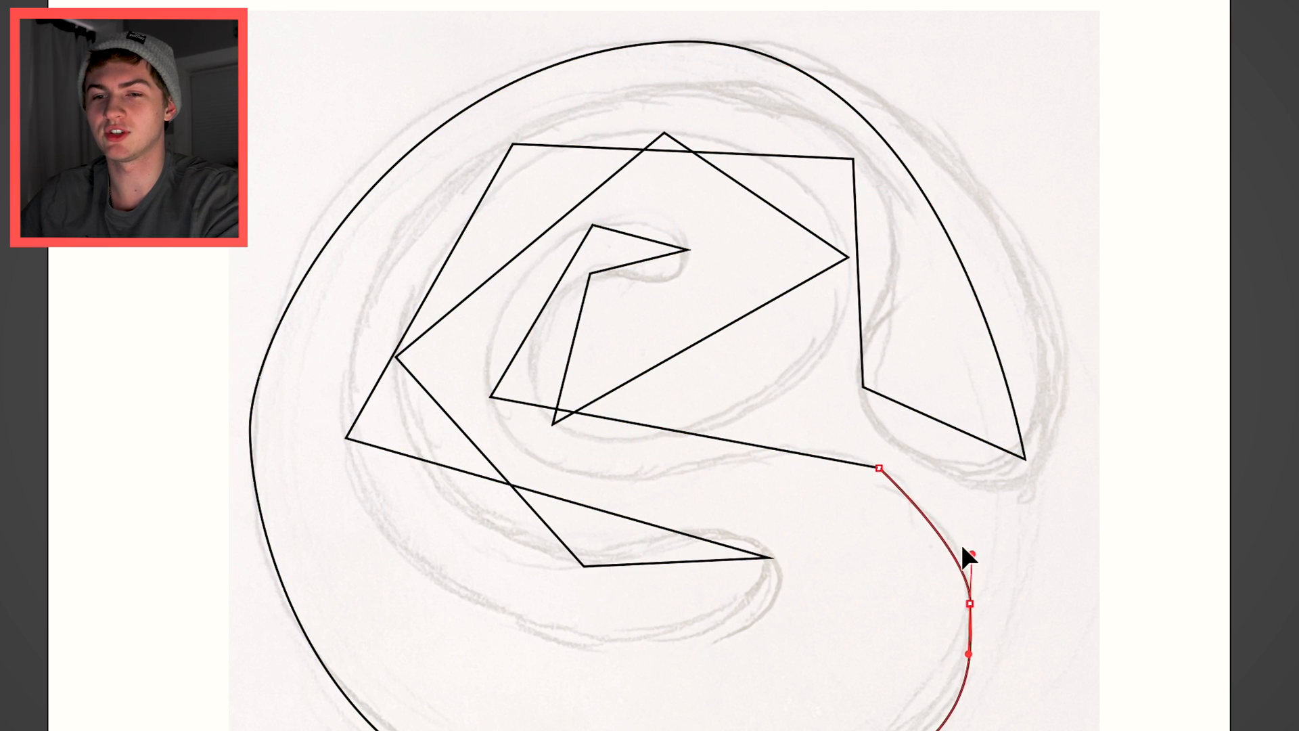
- Curve the lower-right corner anchor so it follows the sketch's arc
{"action": "left_click", "coordinate": [489, 395]}
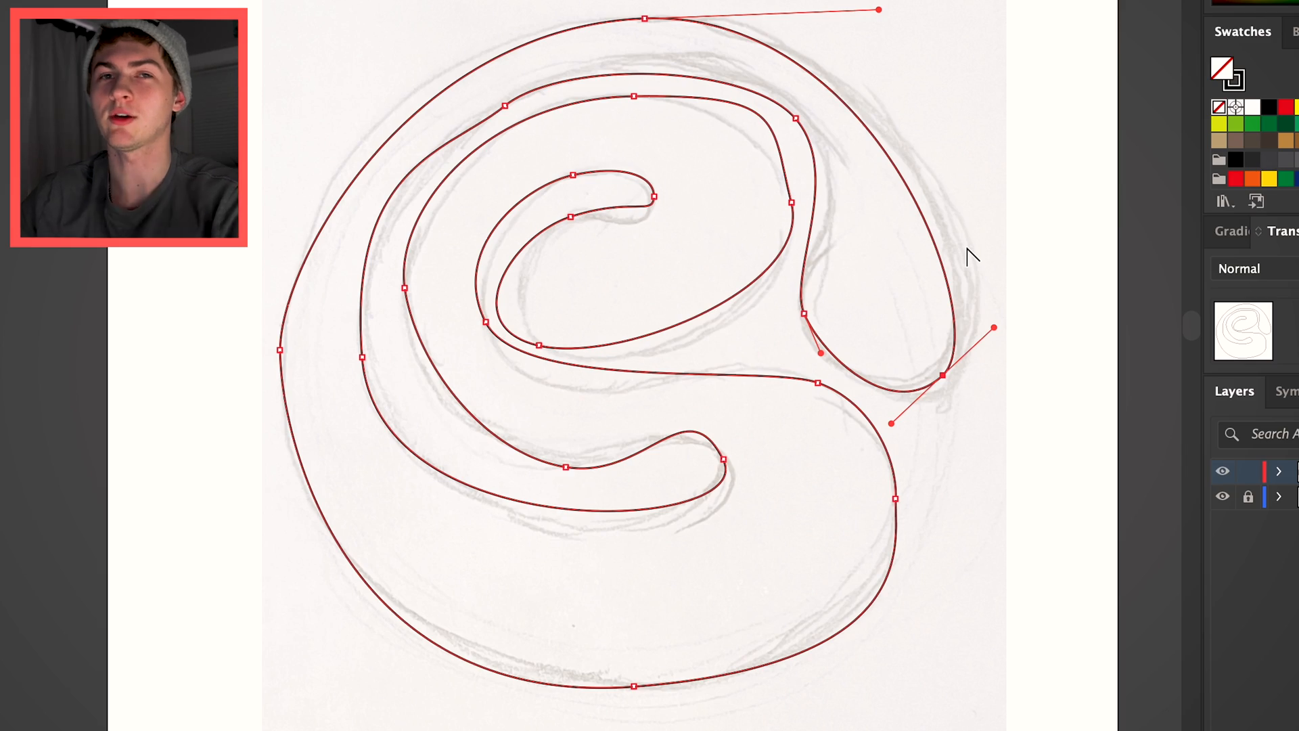
{"action": "mouse_move", "coordinate": [935, 203]}
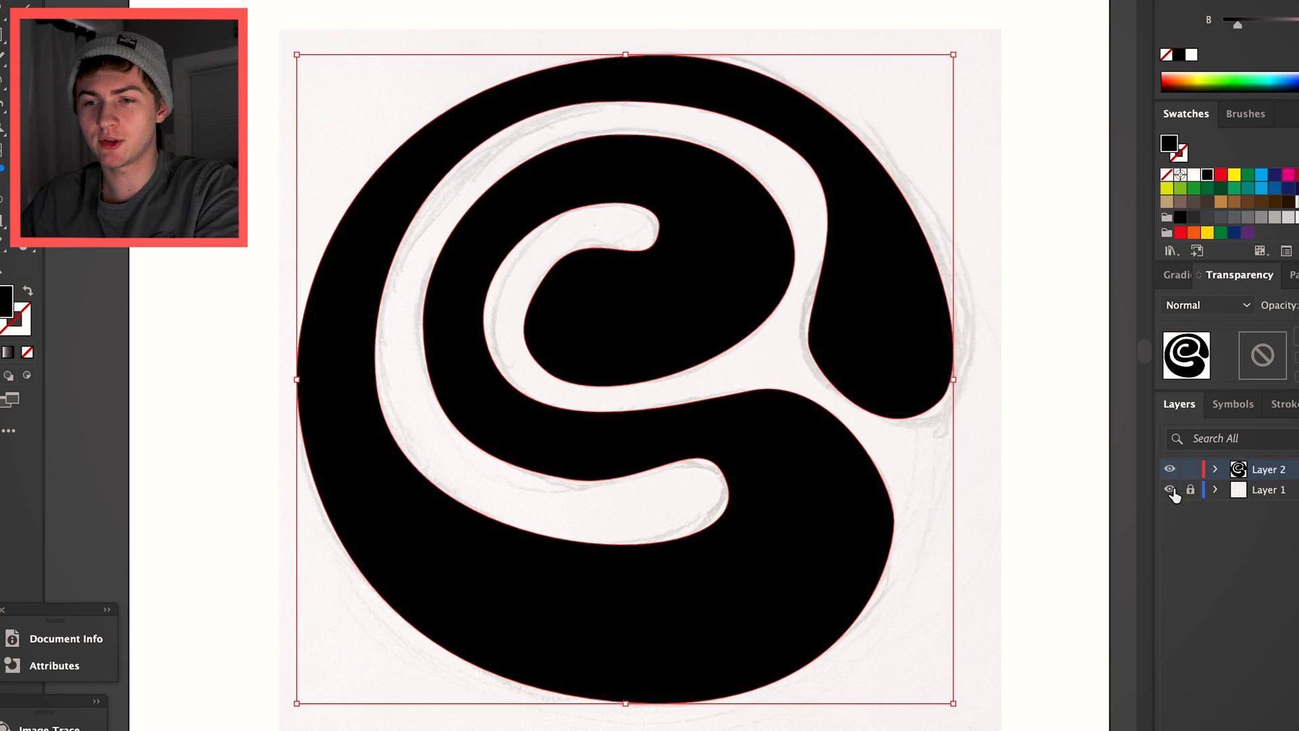
- Hide the Layer 1 sketch and select the black swirl shape
{"action": "left_click", "coordinate": [1170, 489]}
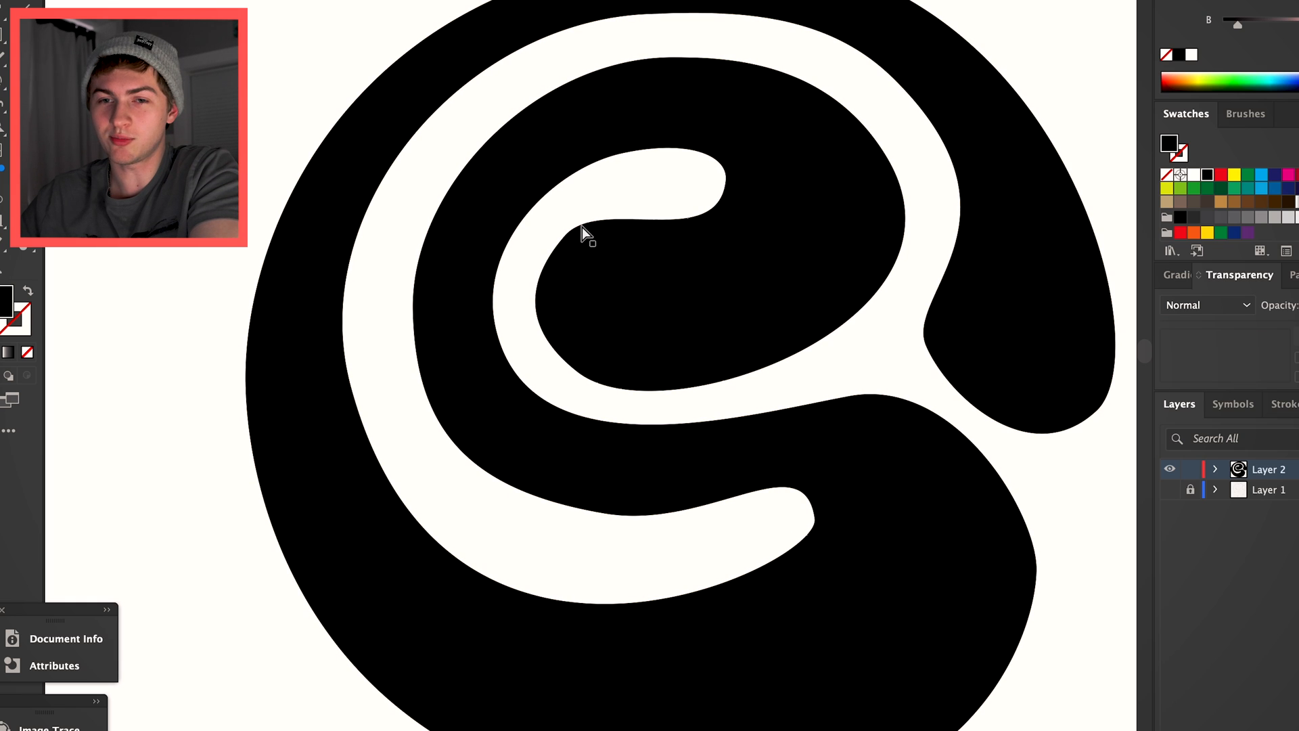
{"action": "left_click", "coordinate": [520, 338]}
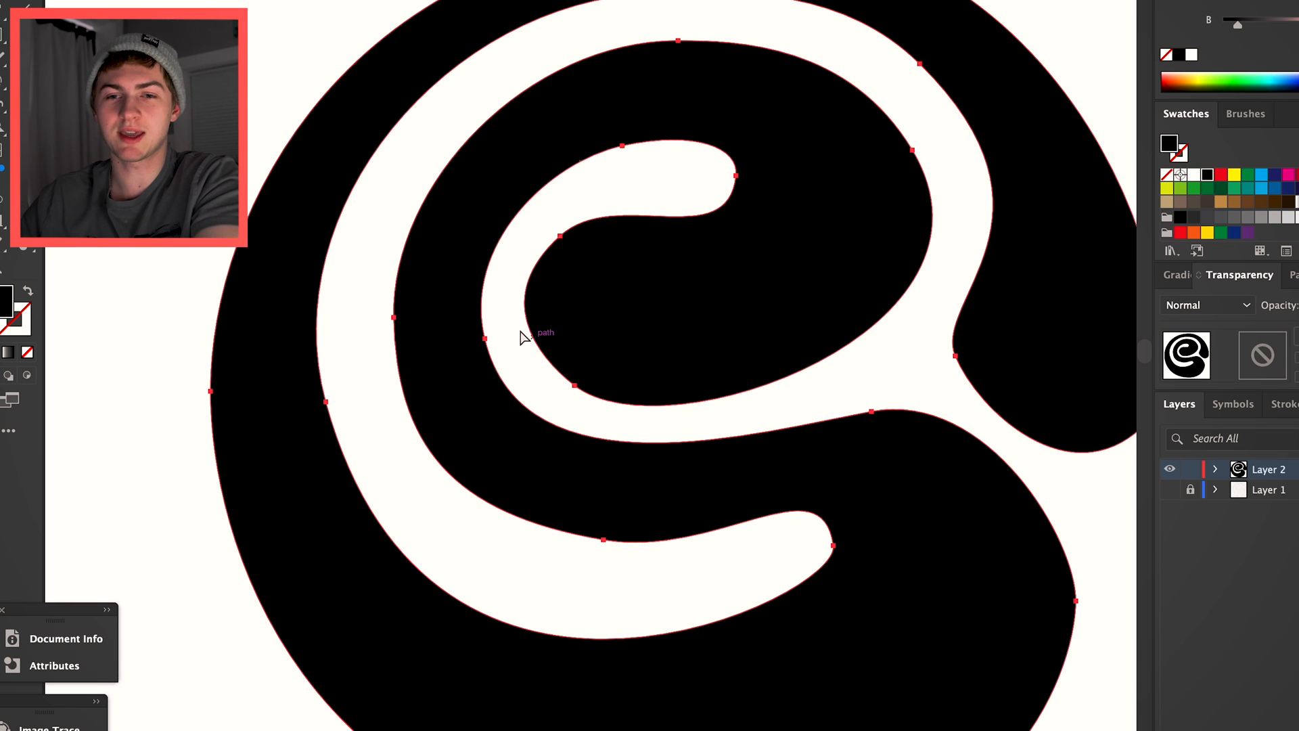